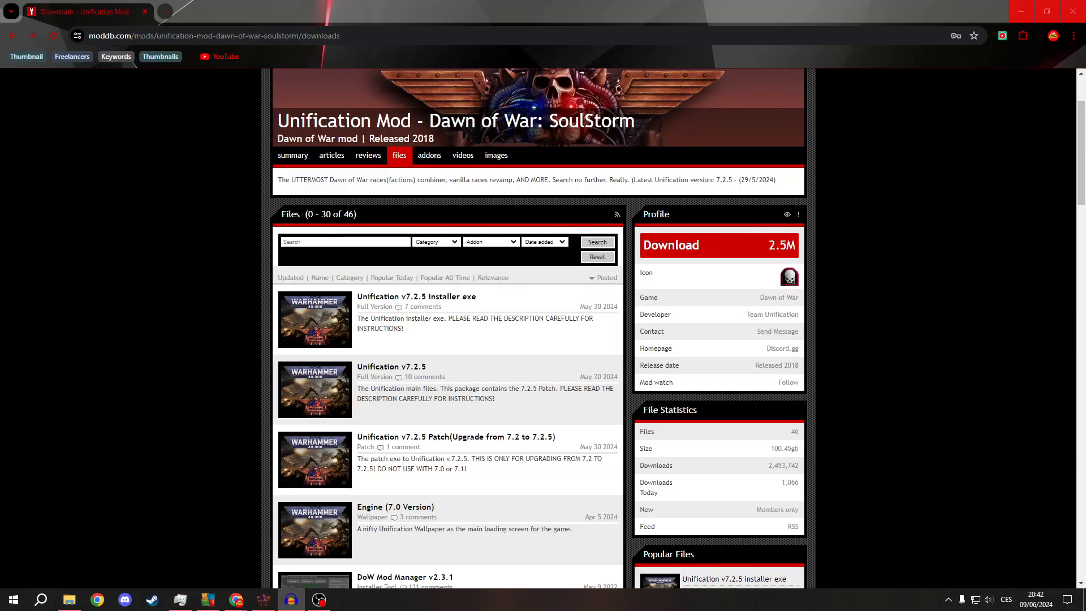
mouse_move(400, 298)
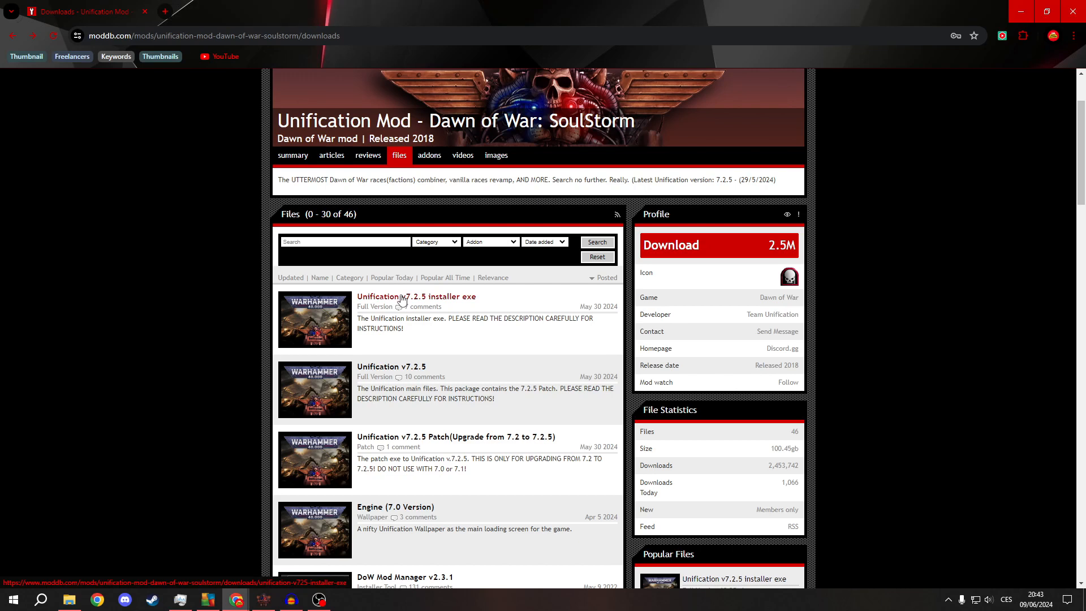
mouse_move(258, 307)
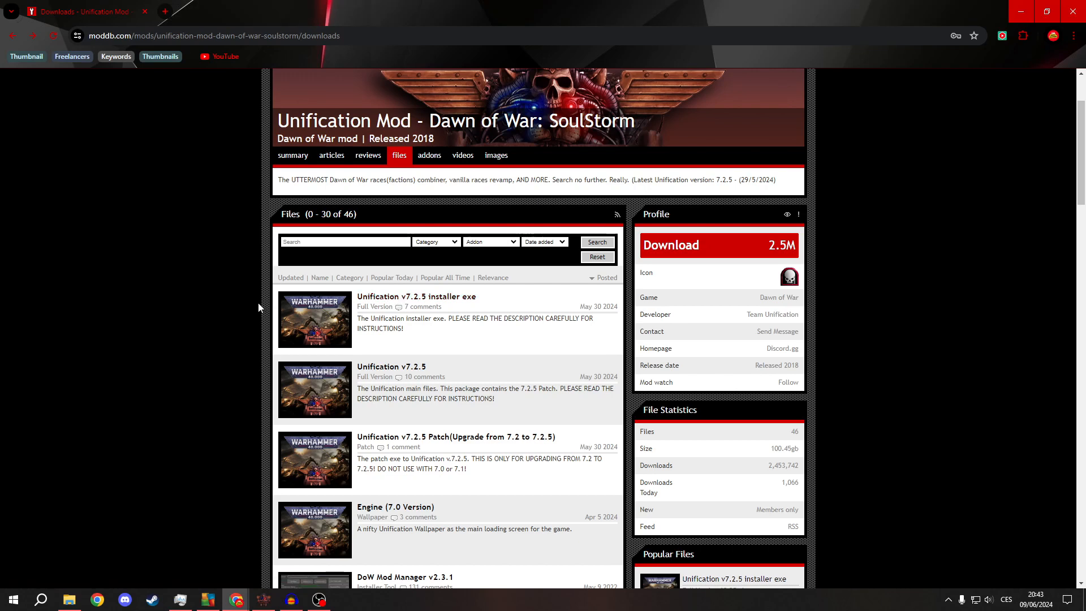
mouse_move(416, 296)
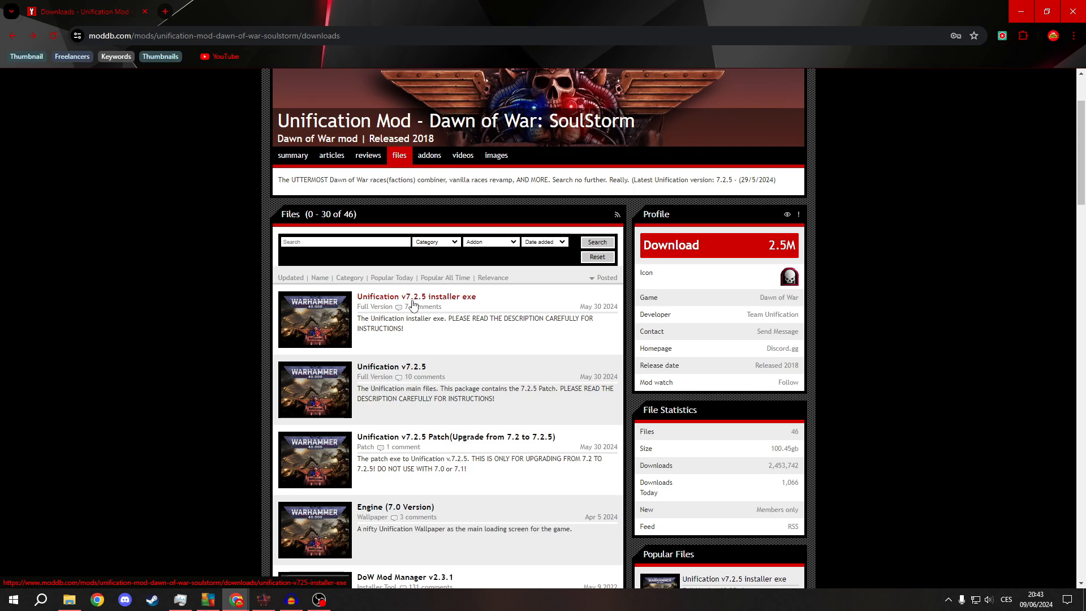
mouse_move(120, 336)
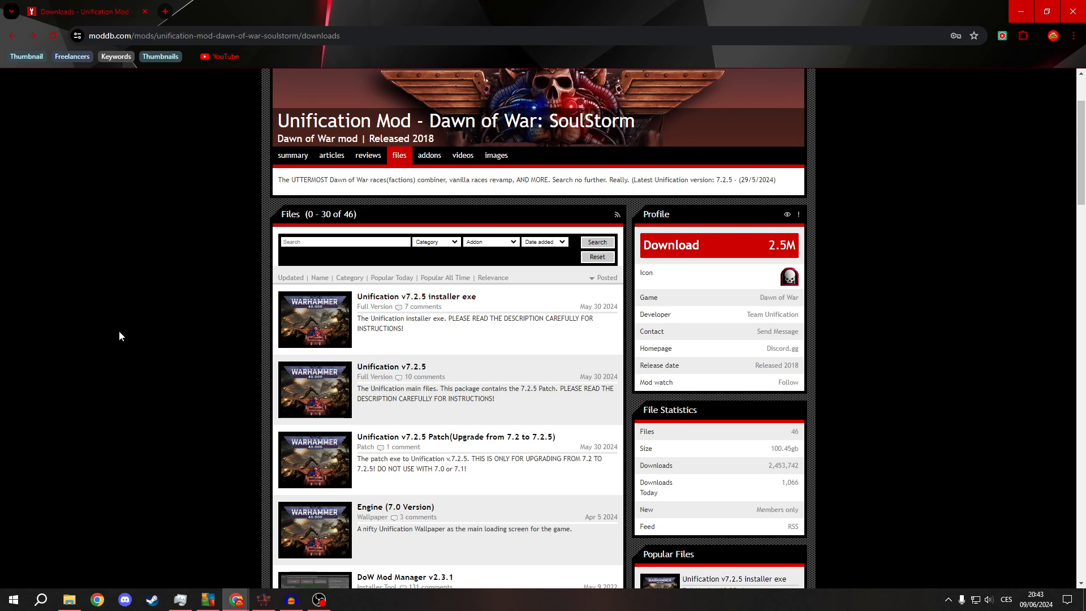
mouse_move(387, 315)
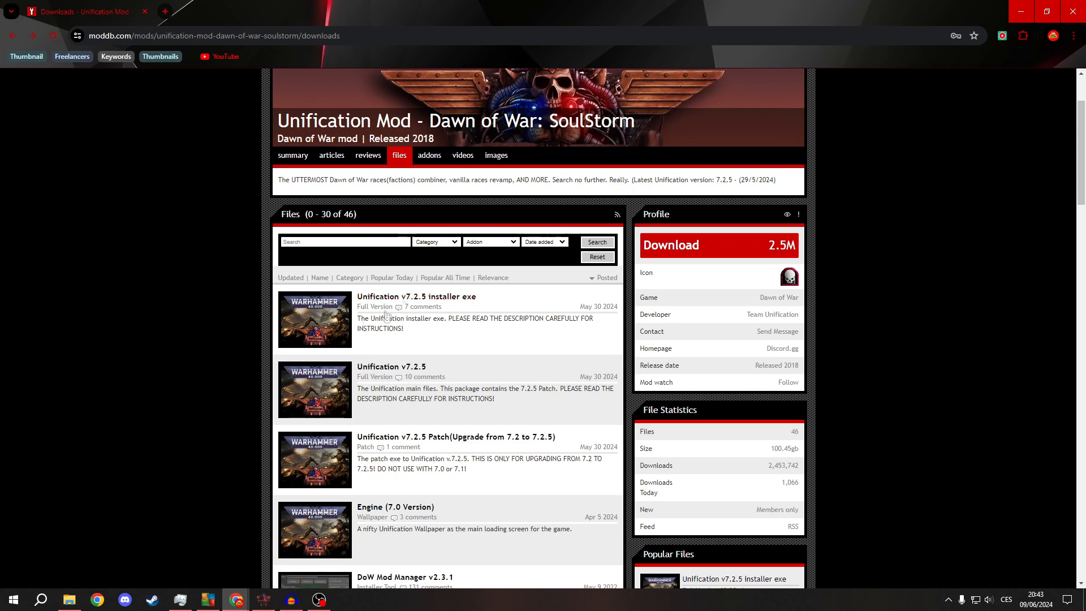
- Scroll the files list down through the v7.2.0, v7.1.0 and v7.0.0 installer and main-file entries
scroll("down", 3)
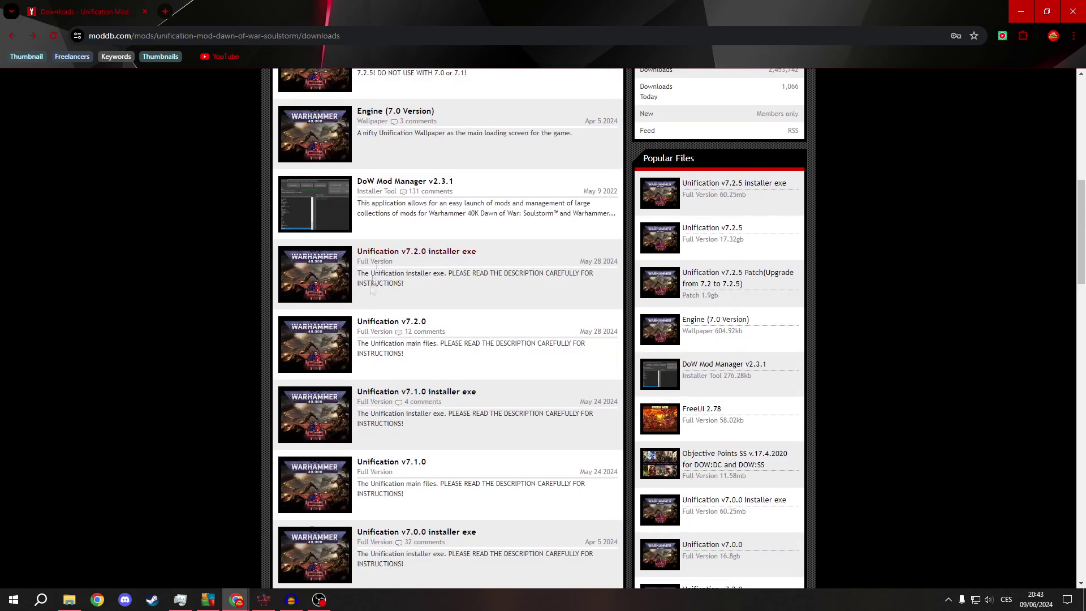
scroll("down", 3)
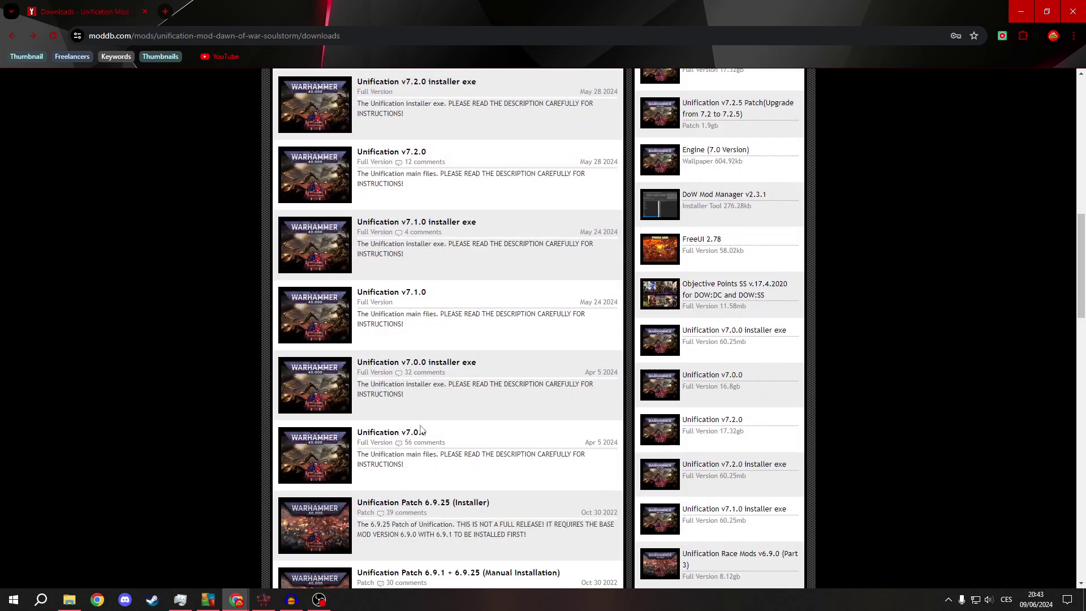
scroll("up", 3)
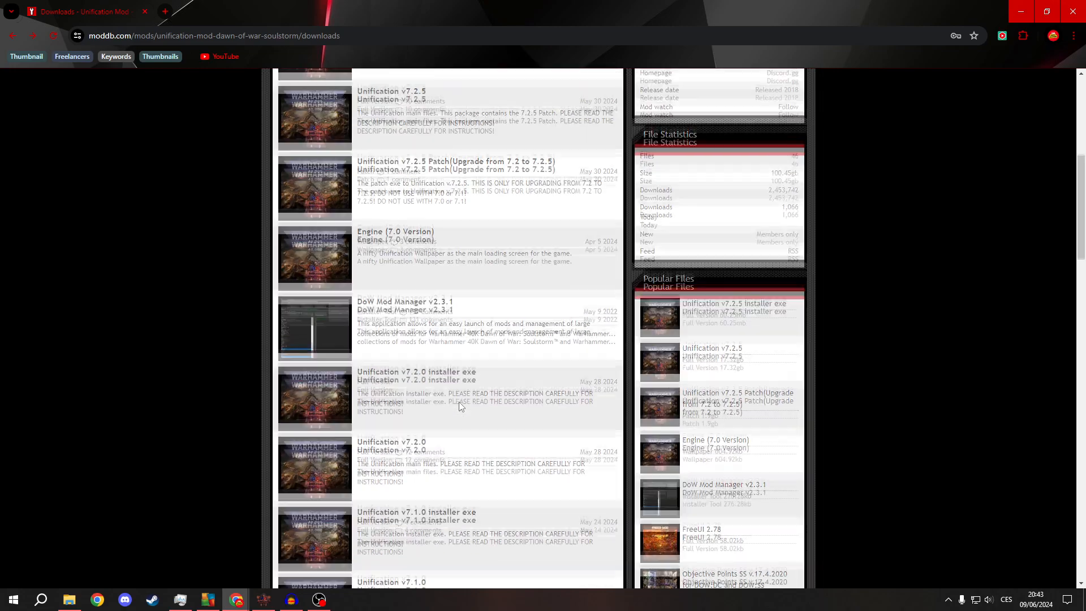
scroll("down", 3)
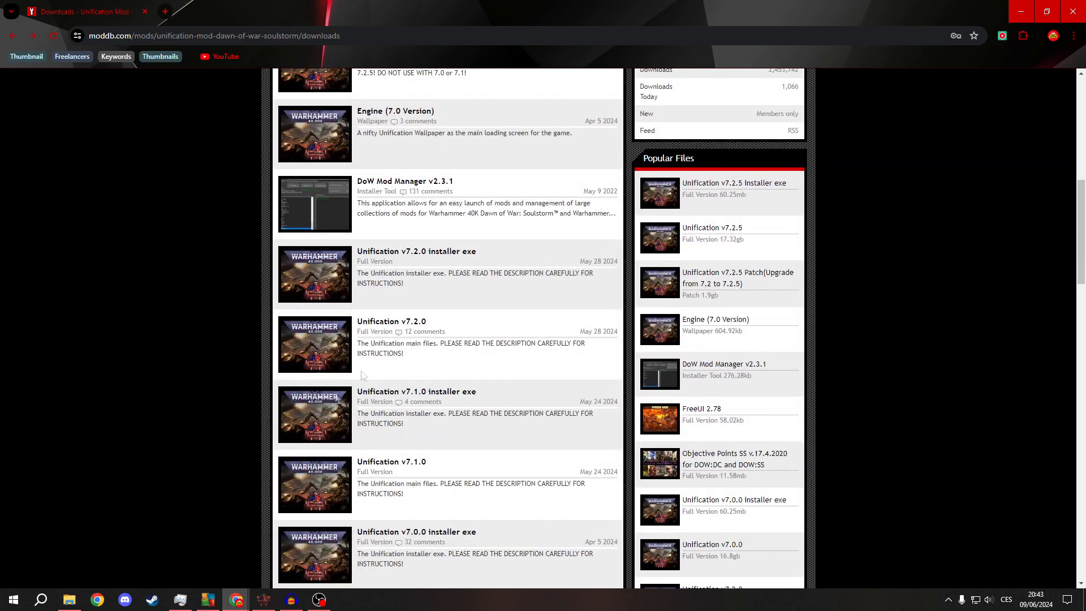
scroll("down", 3)
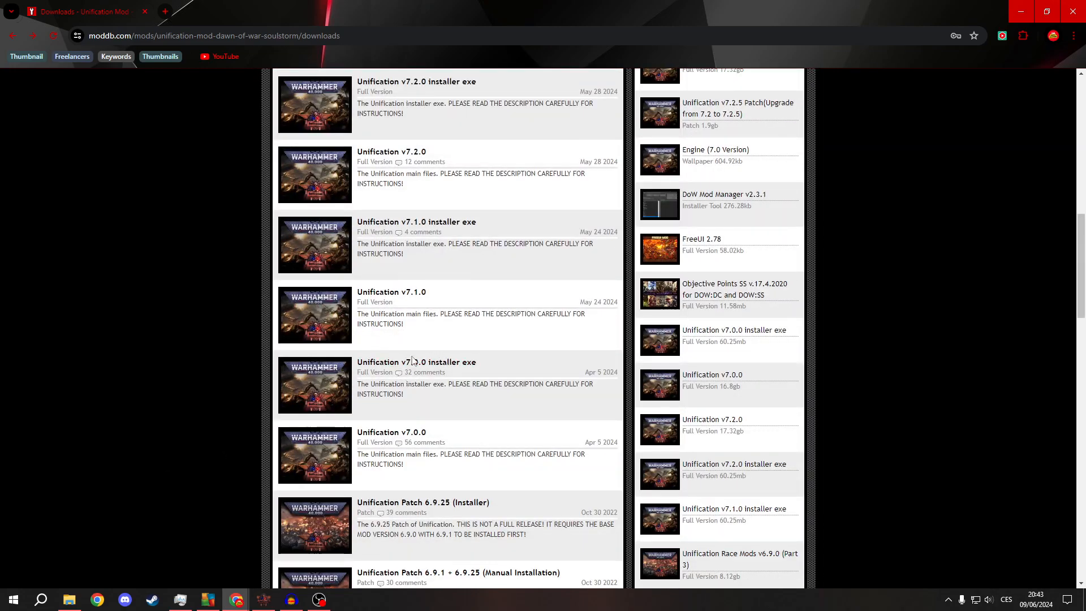
scroll("up", 3)
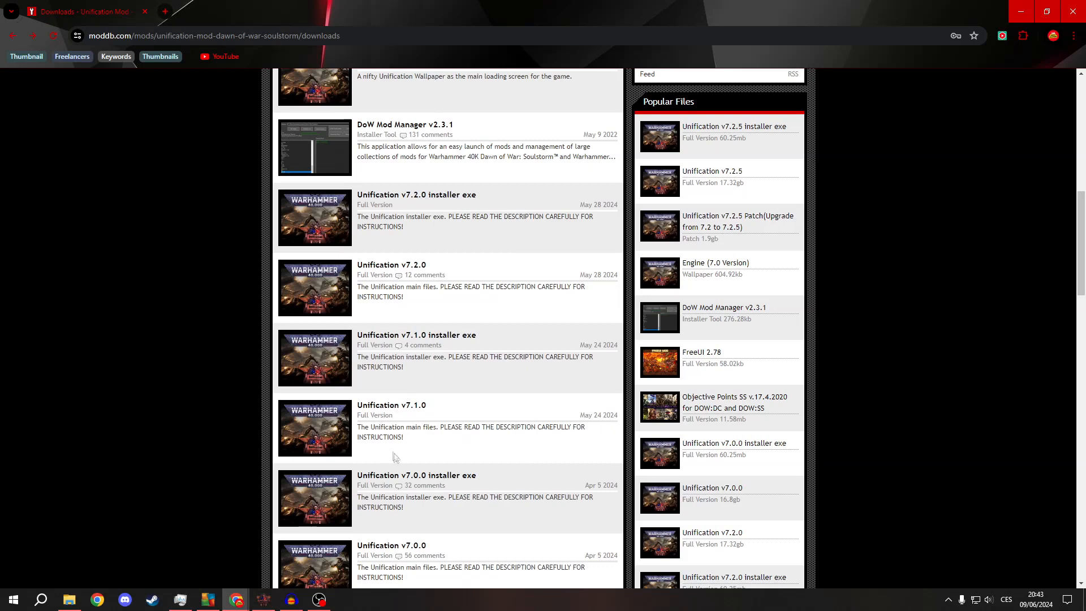
mouse_move(403, 474)
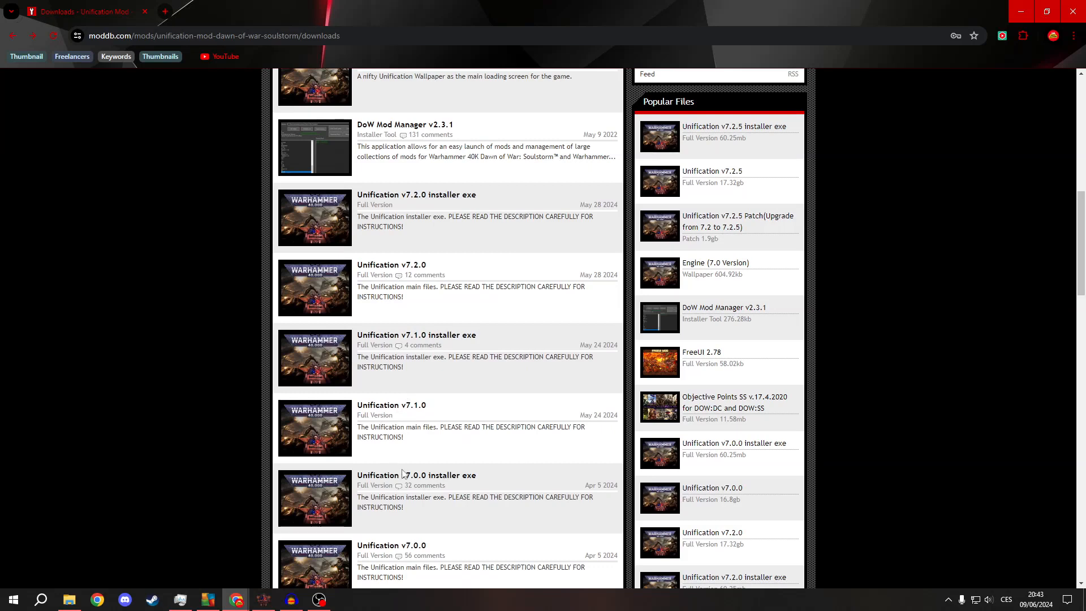
mouse_move(440, 452)
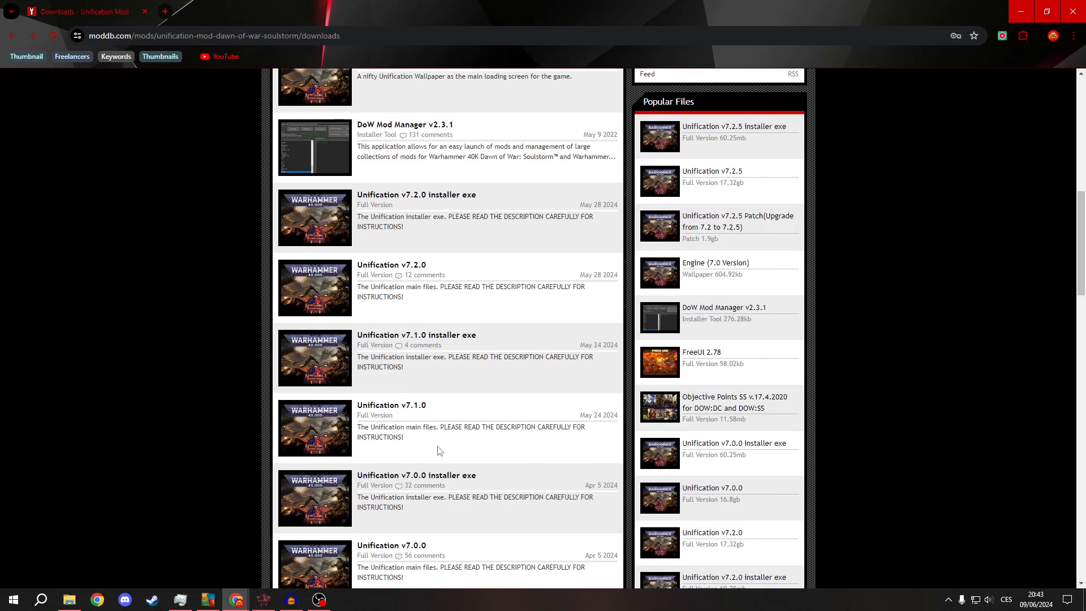
- Scroll back to the v7.2.5 installer exe, main files and the 7.2 to 7.2.5 patch
scroll("up", 3)
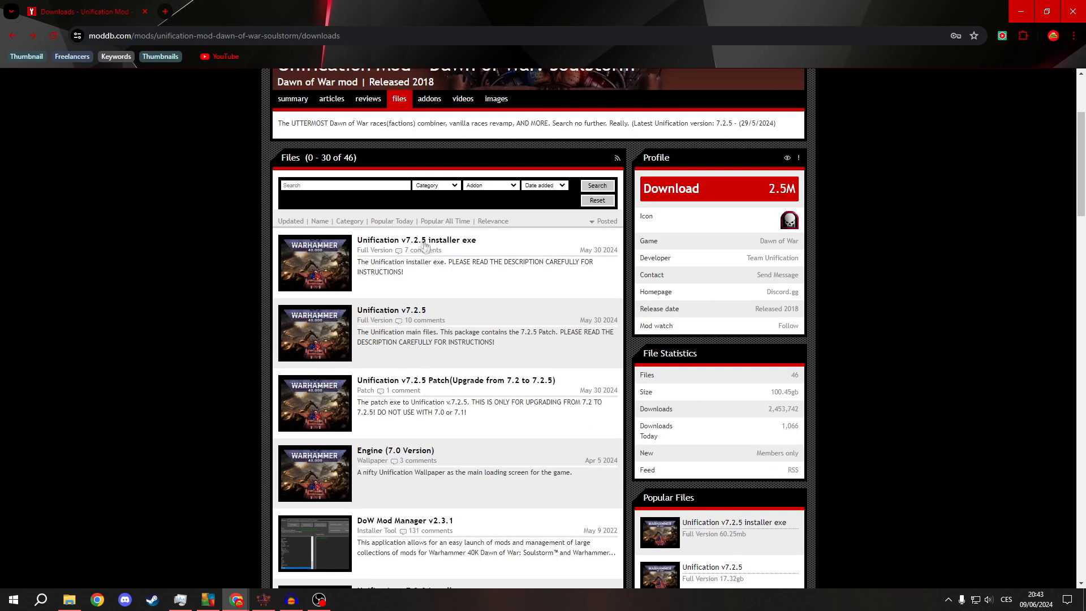
mouse_move(404, 325)
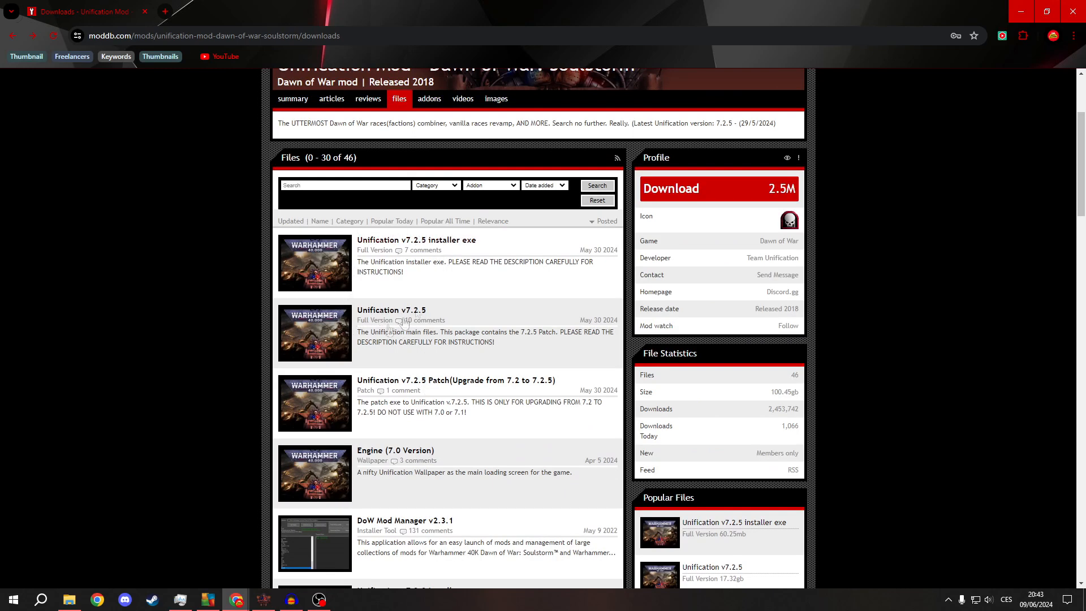
mouse_move(391, 310)
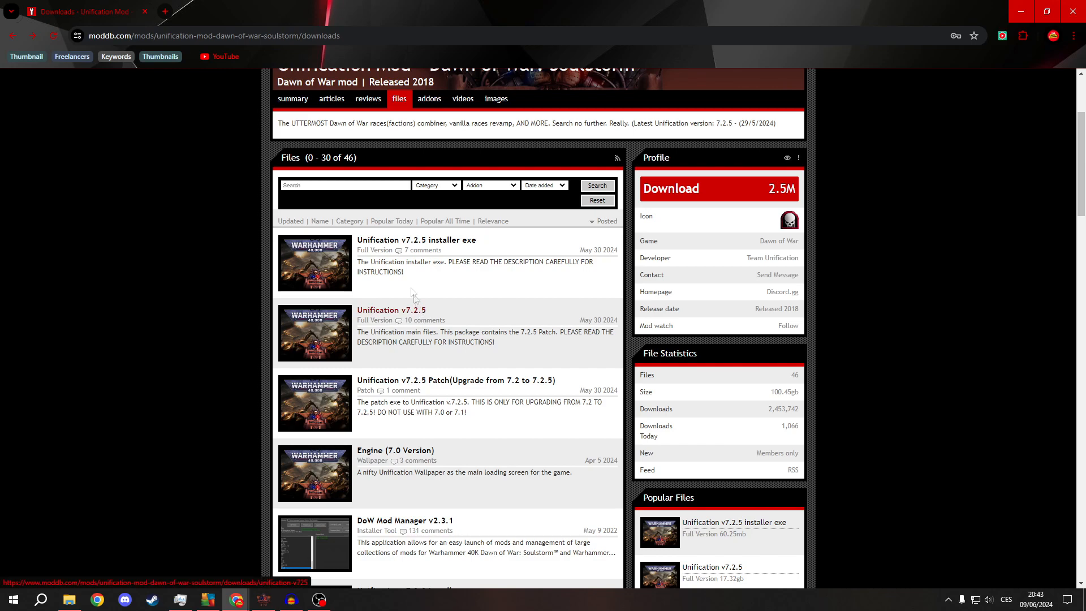
mouse_move(358, 294)
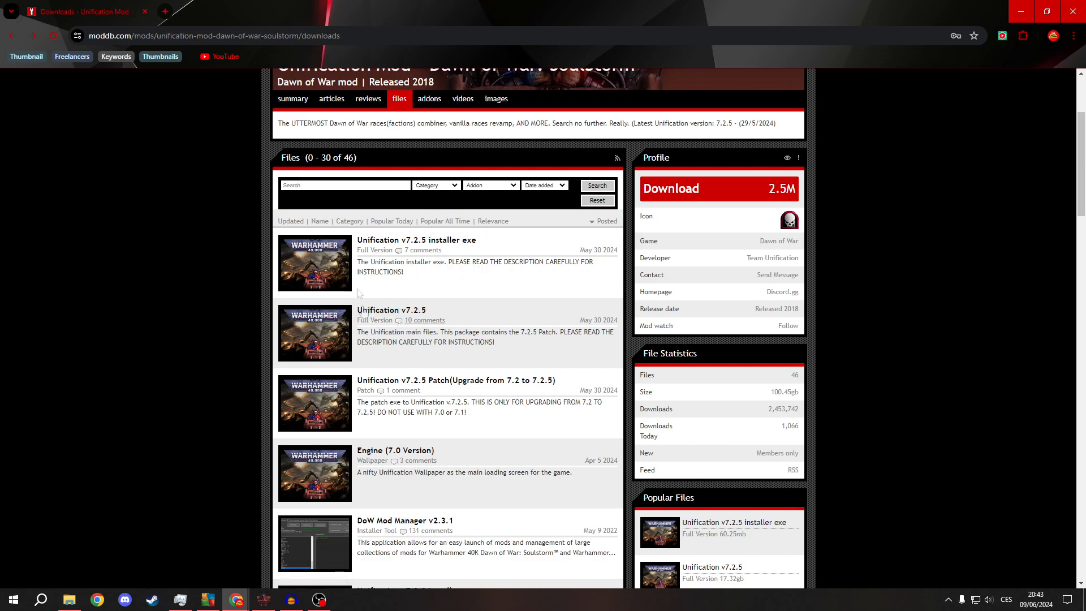
scroll("down", 3)
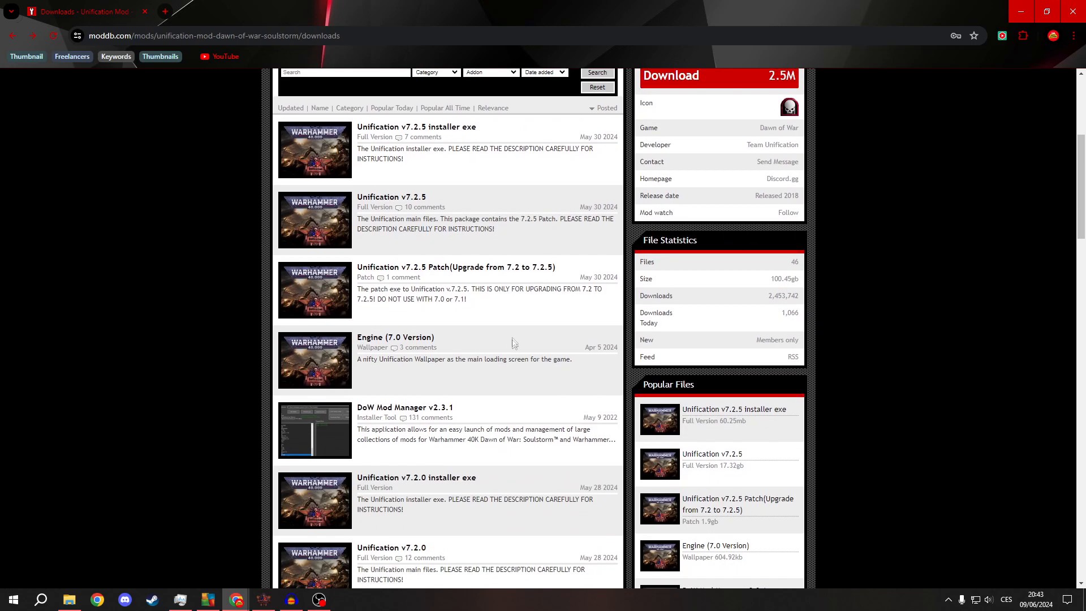
scroll("down", 3)
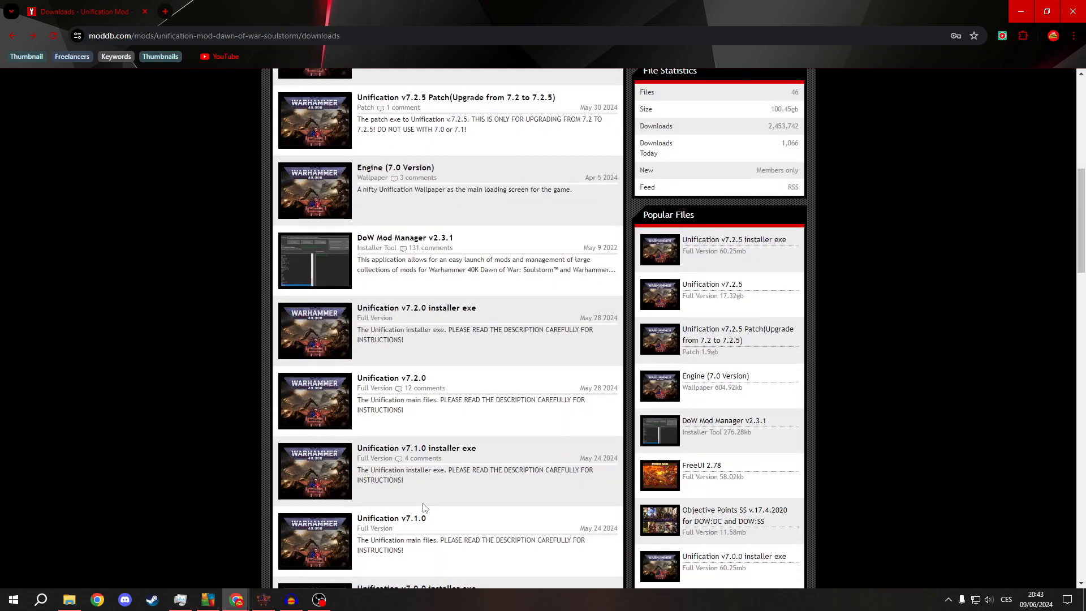
mouse_move(418, 373)
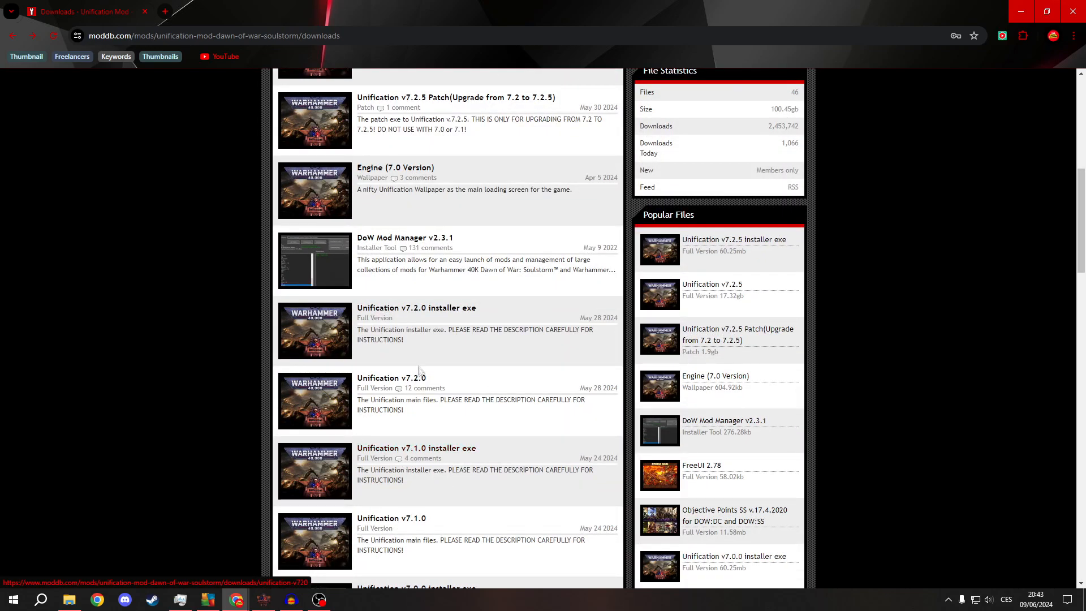
scroll("up", 3)
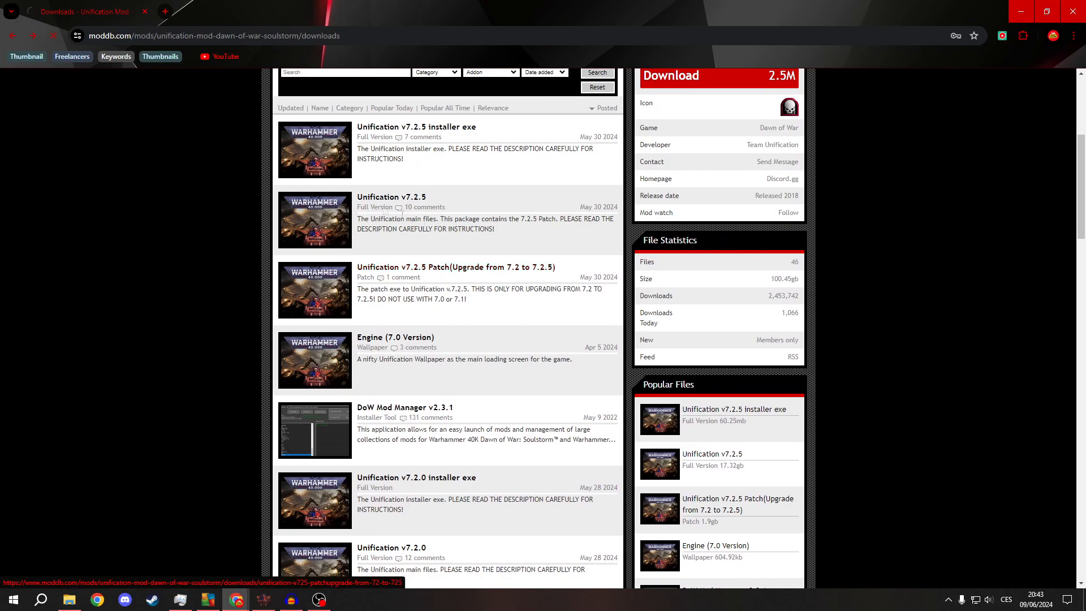
- Return to the page header showing the Unification v7.2.5 installer exe as the first file
left_click(432, 267)
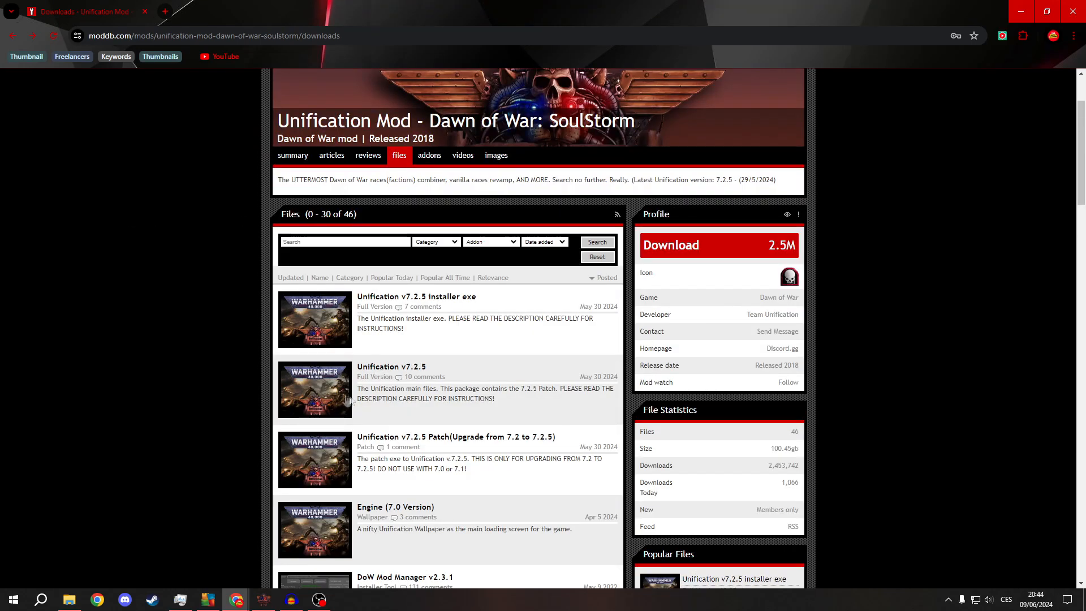
mouse_move(415, 296)
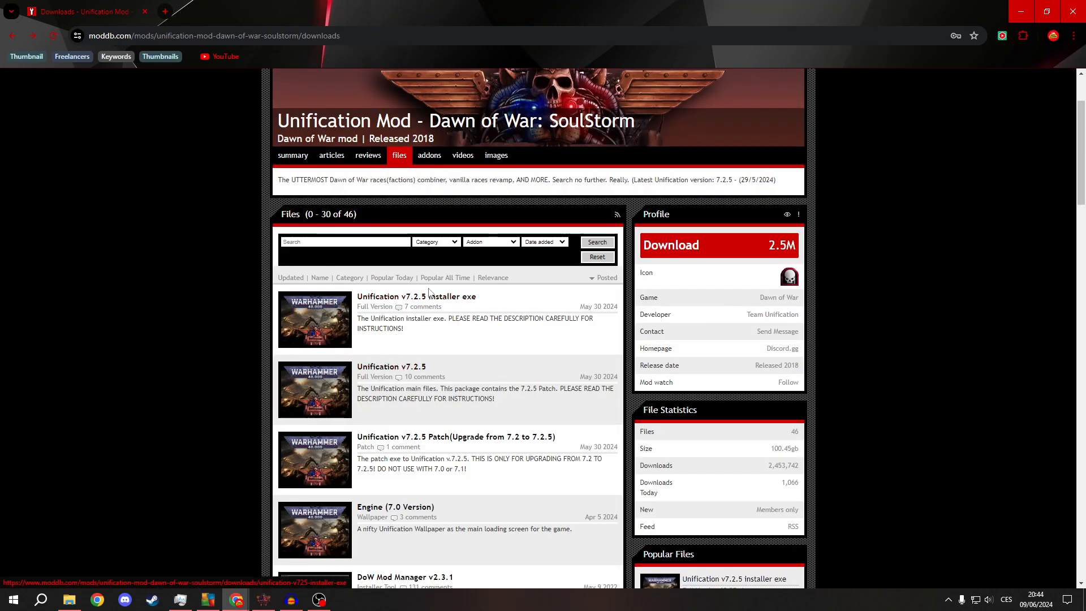
mouse_move(376, 310)
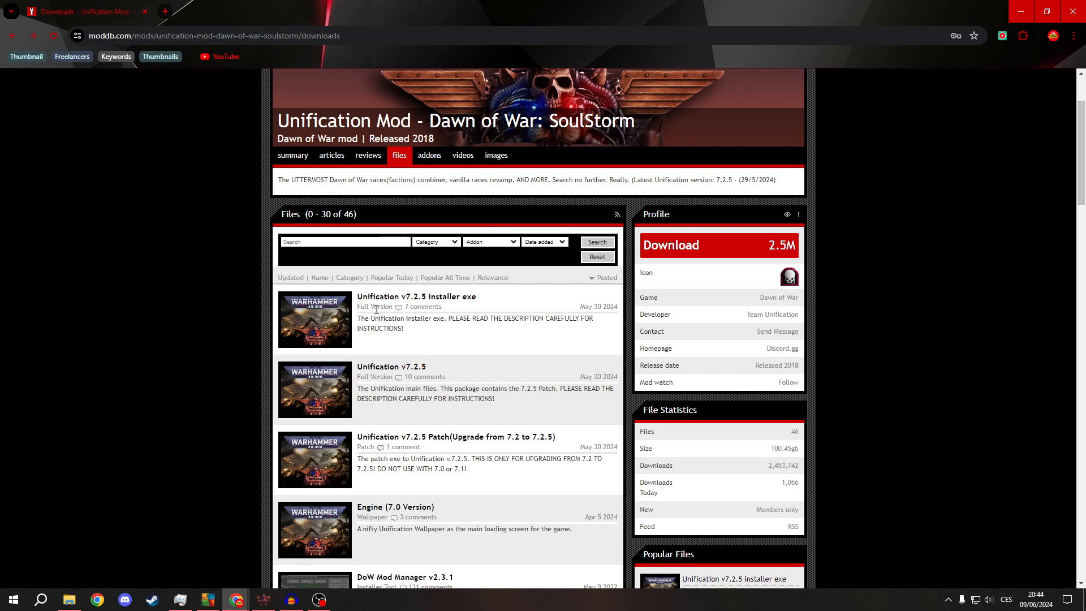
mouse_move(335, 351)
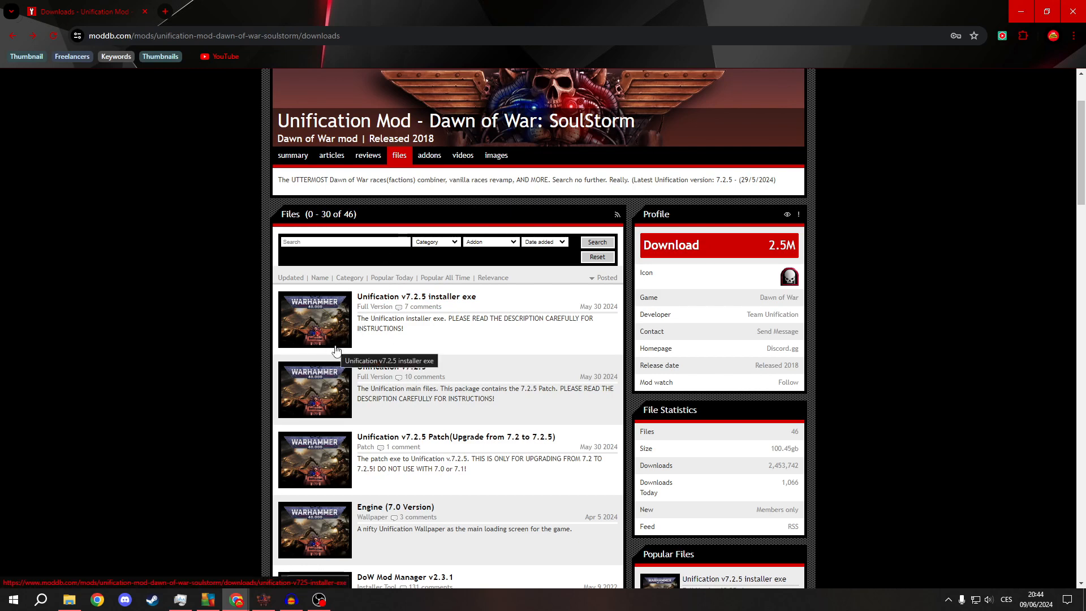